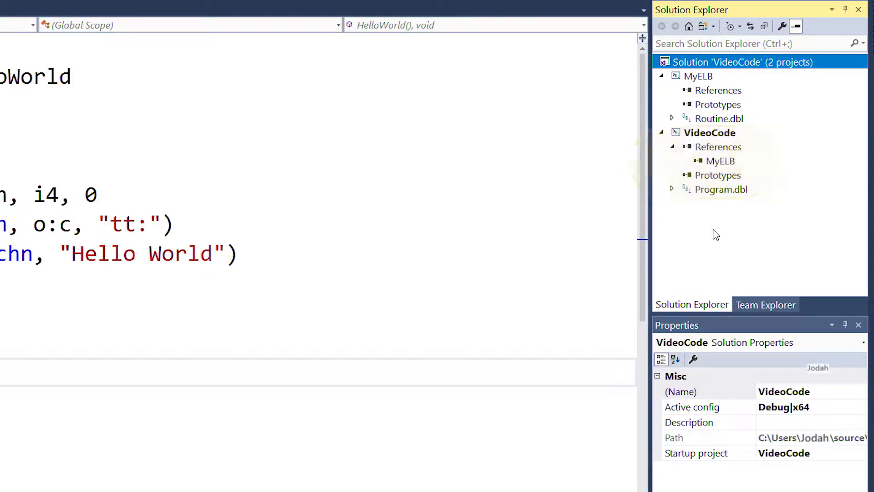
Add a Traditional Synergy/DE Object Library (OLB) project named MyOLB to the VideoCode solution.
right_click(736, 62)
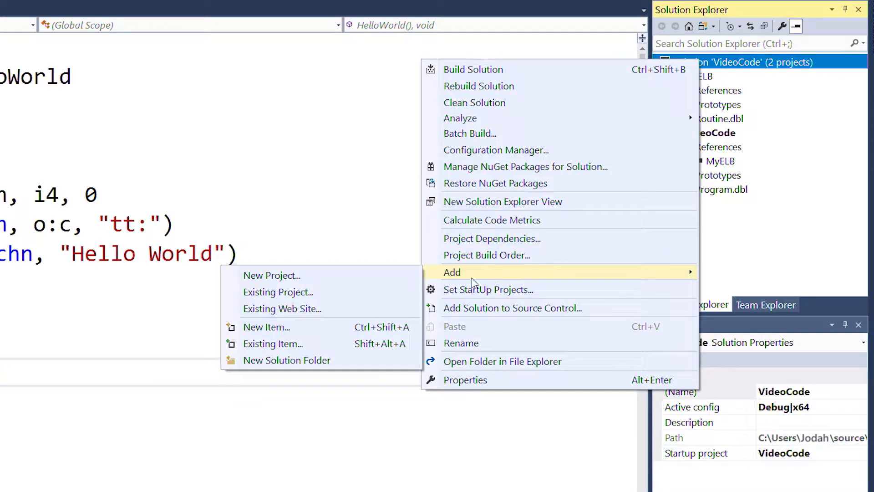
click(273, 275)
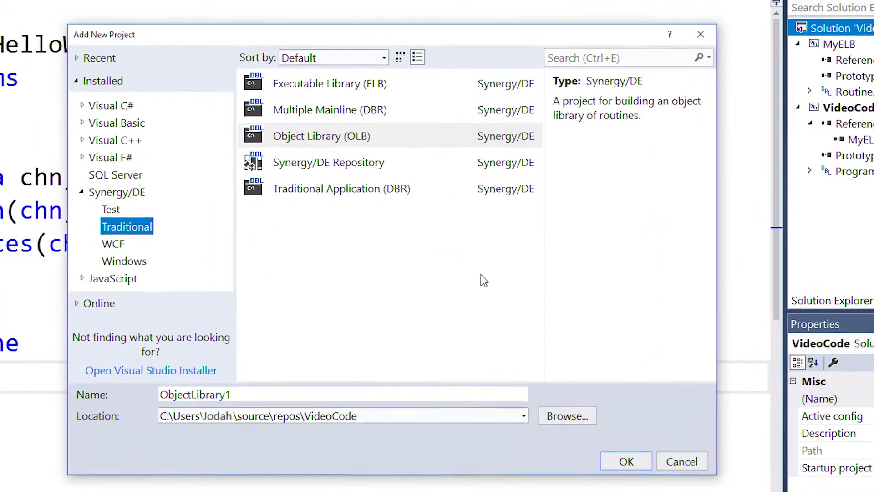
click(320, 136)
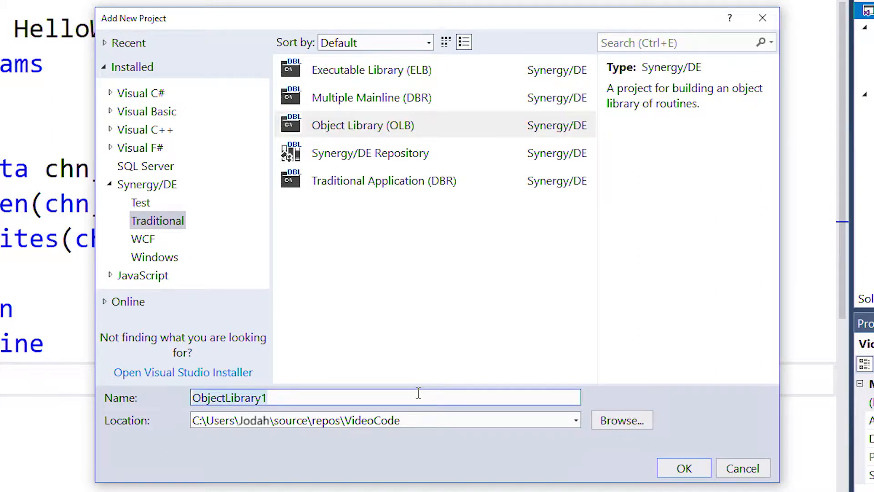
mouse_move(637, 470)
text(My)
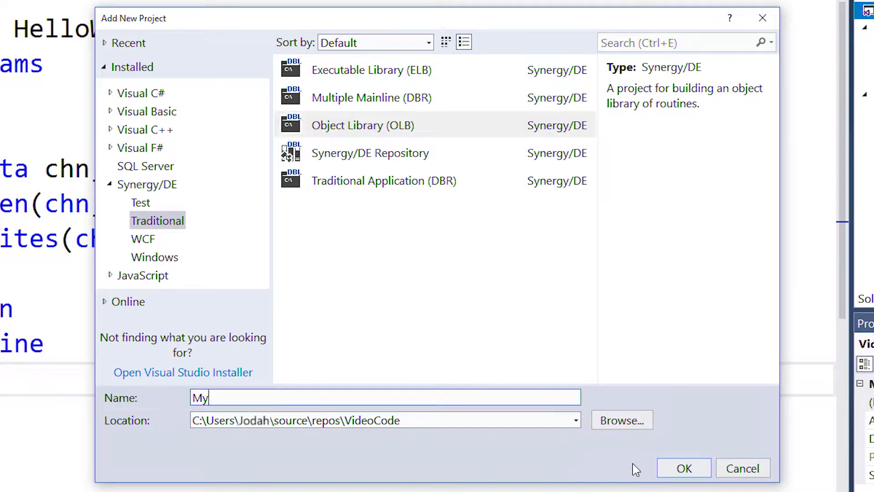
text(OLB)
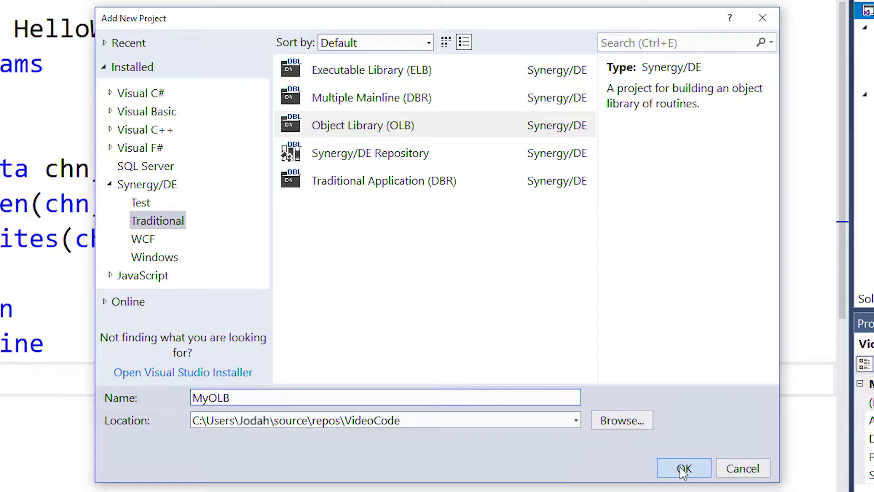
click(684, 469)
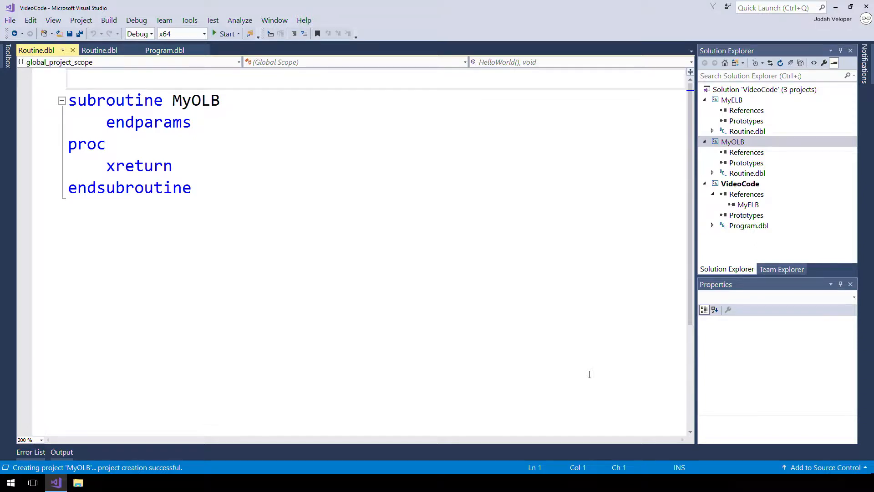
mouse_move(691, 249)
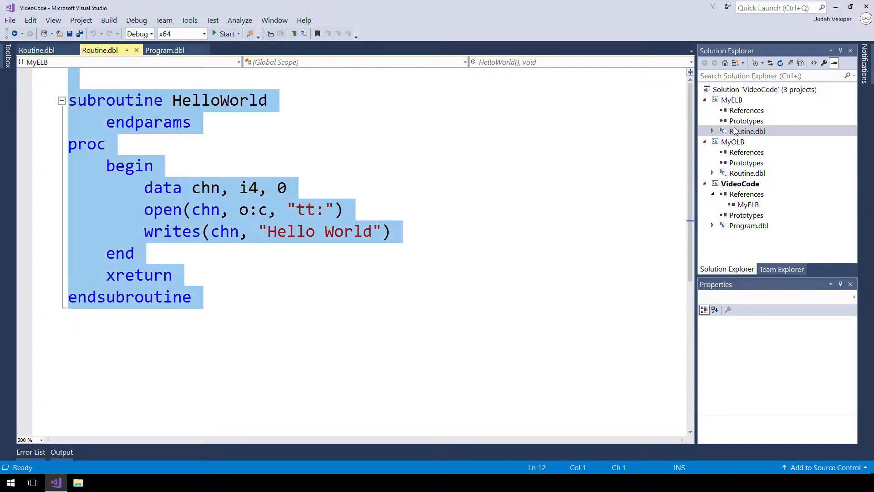
mouse_move(742, 173)
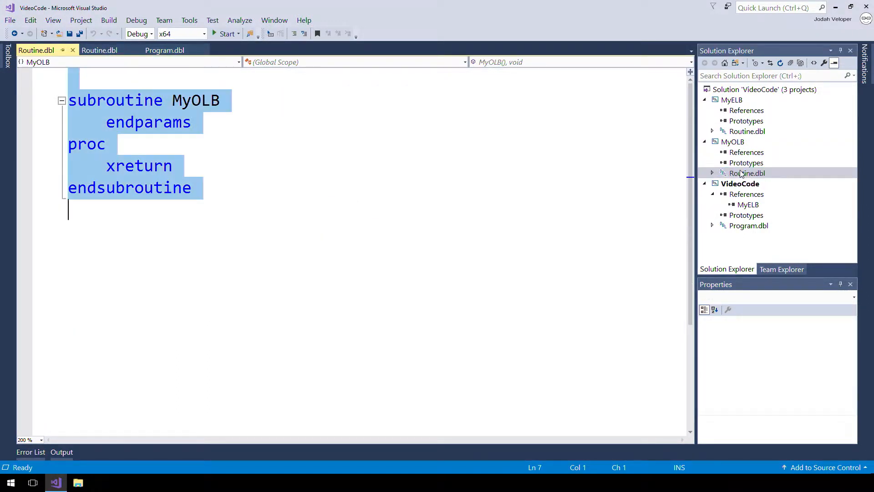
Open MyOLB's Routine.dbl to compare it with MyELB's HelloWorld routine.
click(109, 20)
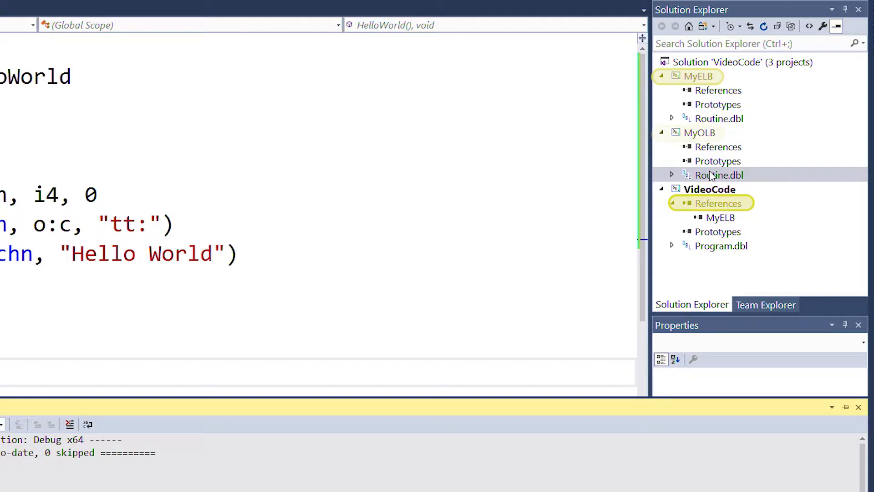
click(697, 133)
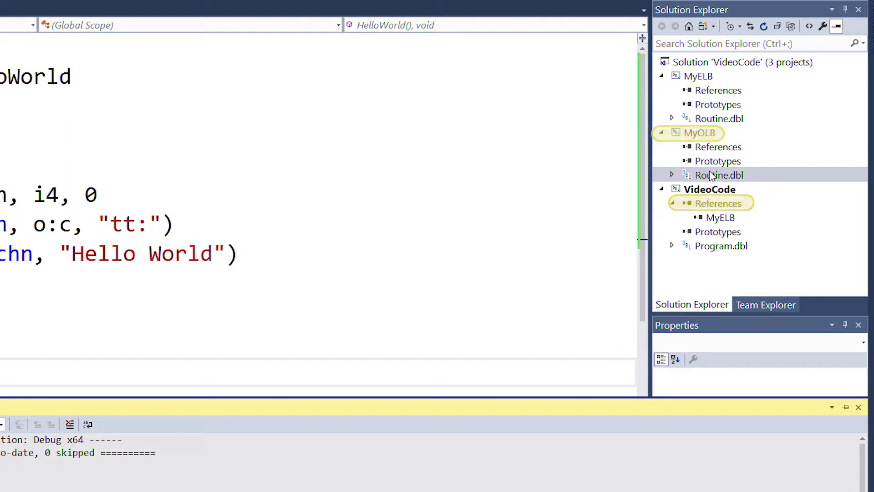
right_click(725, 62)
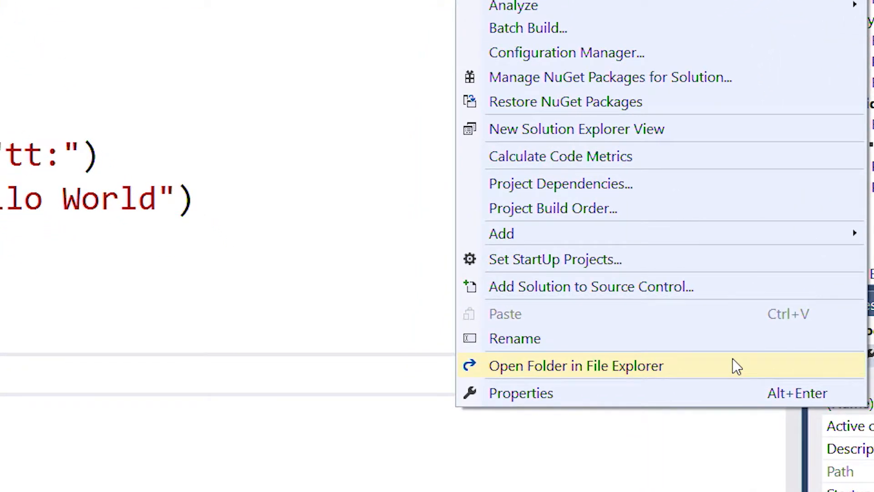
click(575, 366)
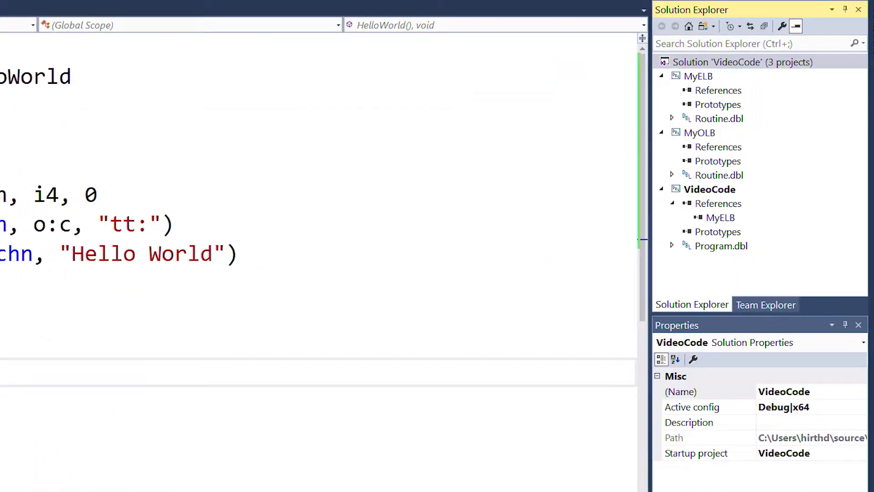
Add a MyOLB project reference to the VideoCode project.
right_click(719, 204)
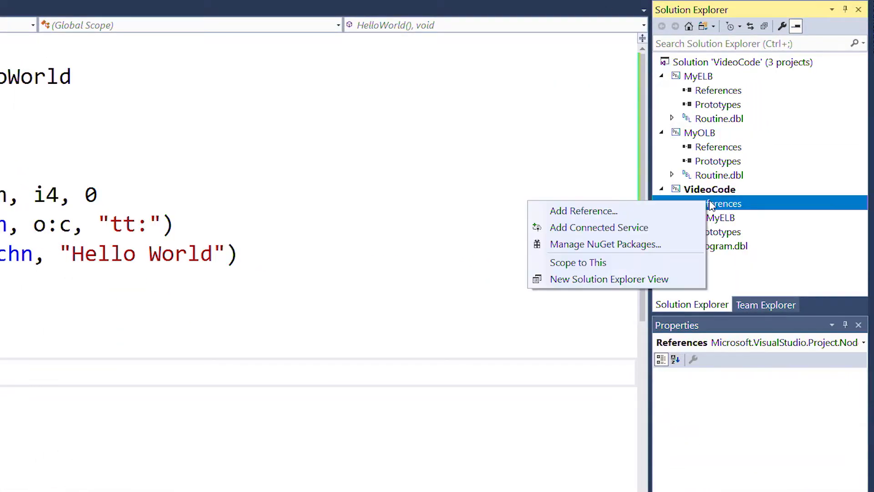
click(583, 211)
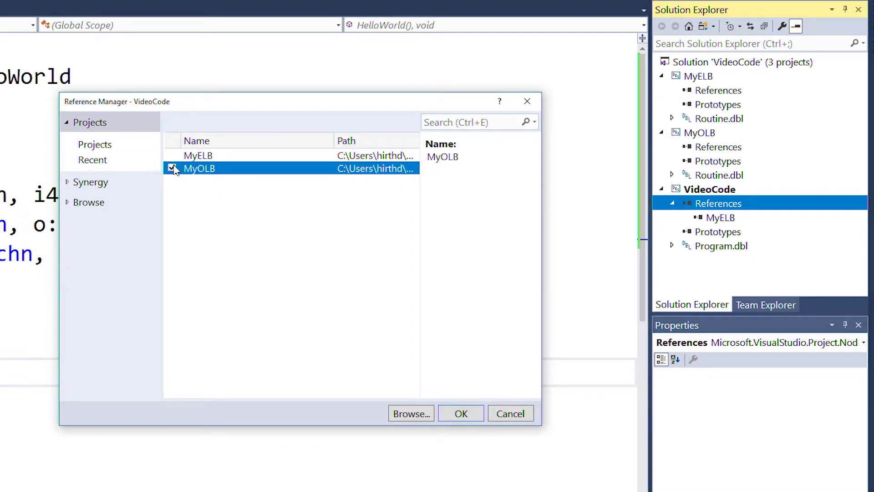
click(460, 413)
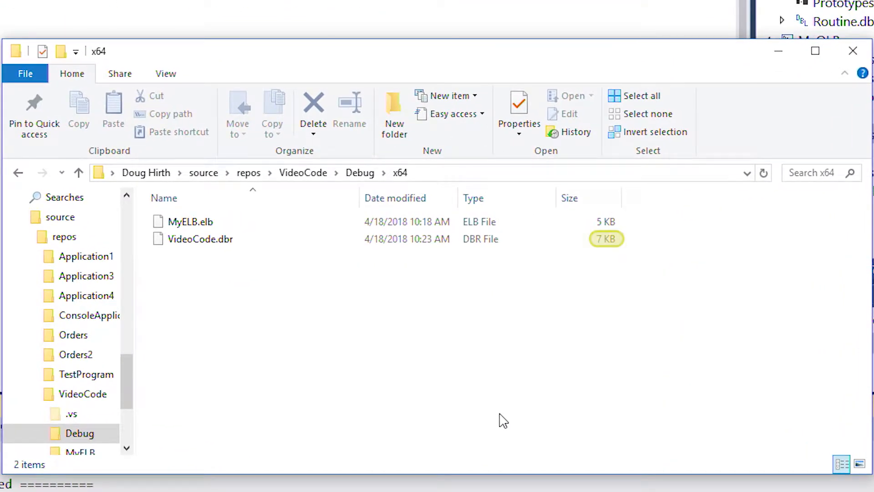
mouse_move(509, 420)
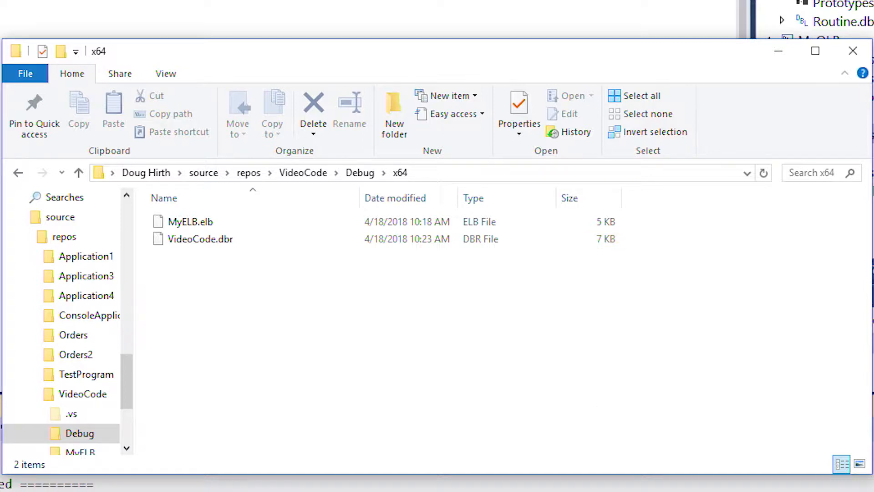
Add a MyOLB project reference to MyELB.
right_click(718, 204)
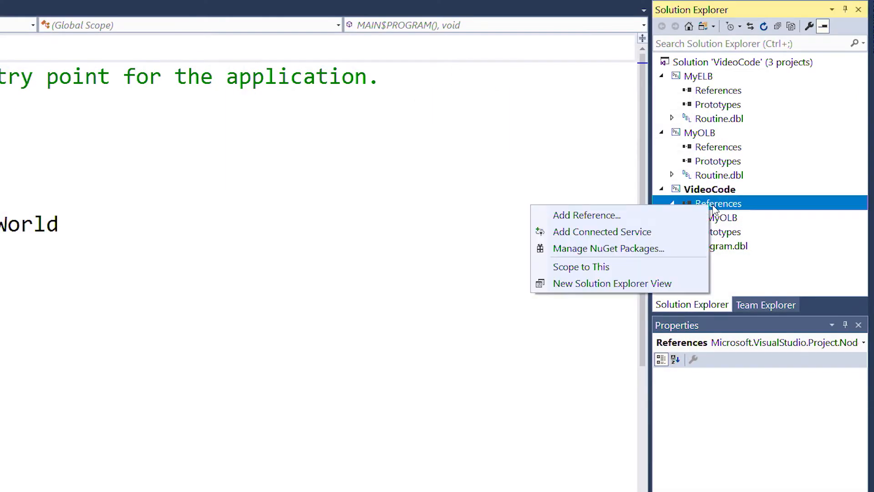
click(585, 215)
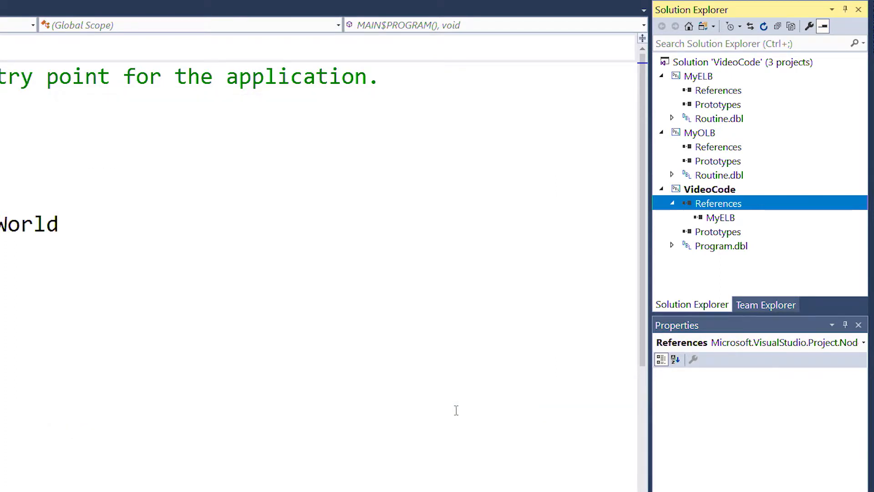
right_click(718, 91)
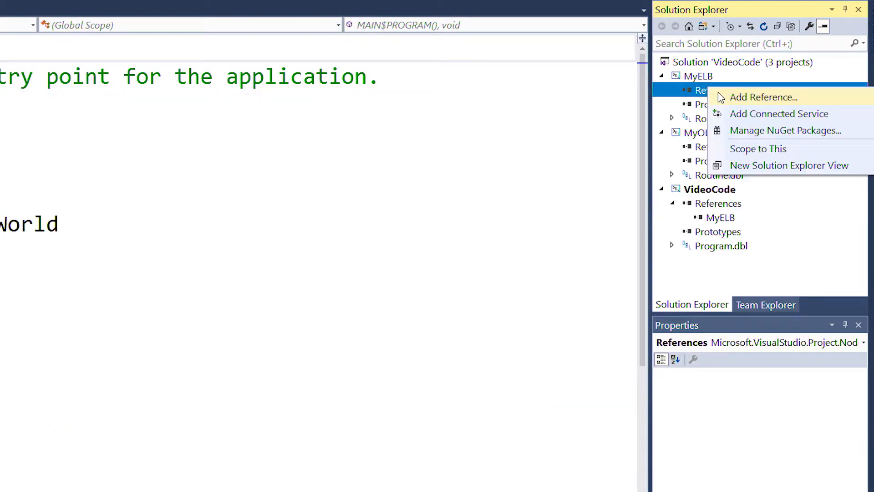
click(763, 97)
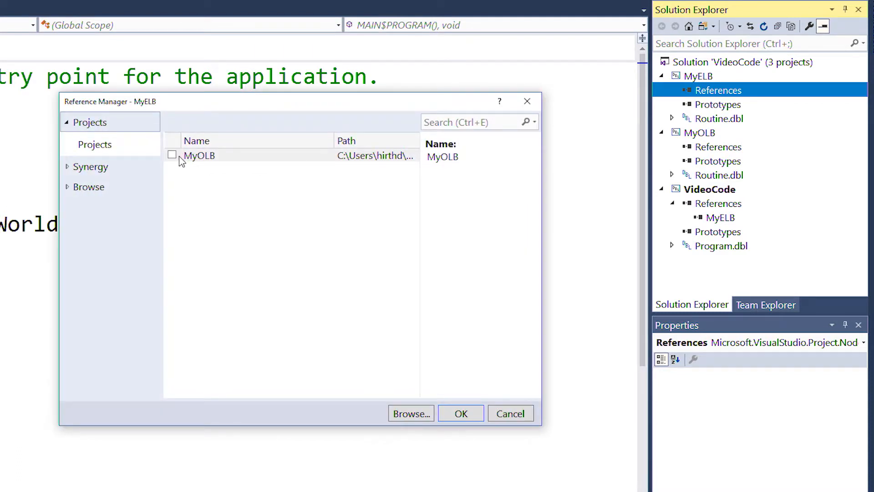
click(173, 155)
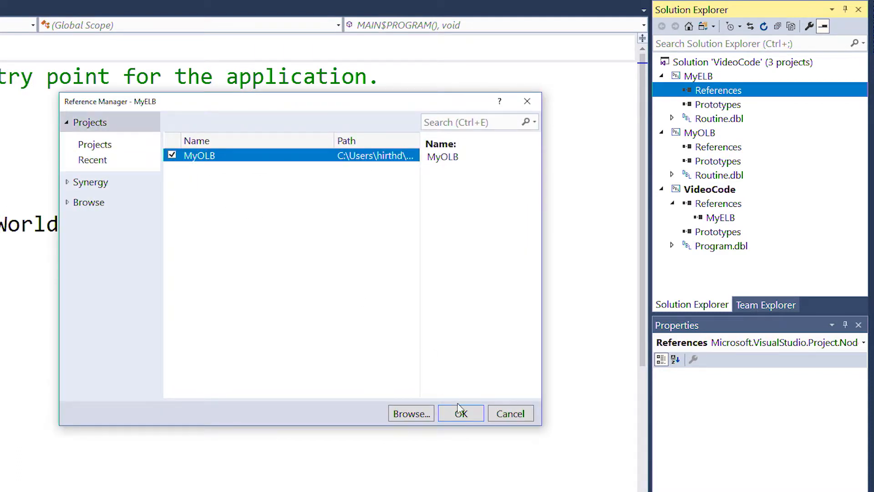
click(460, 413)
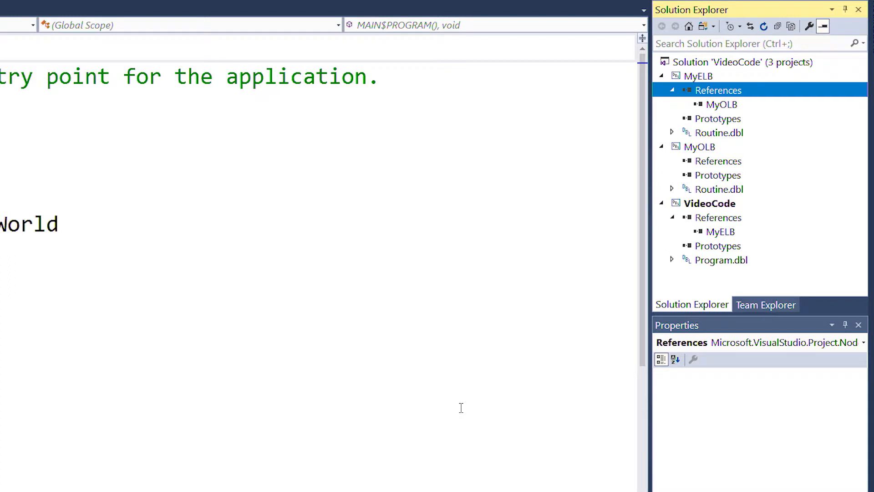
mouse_move(595, 286)
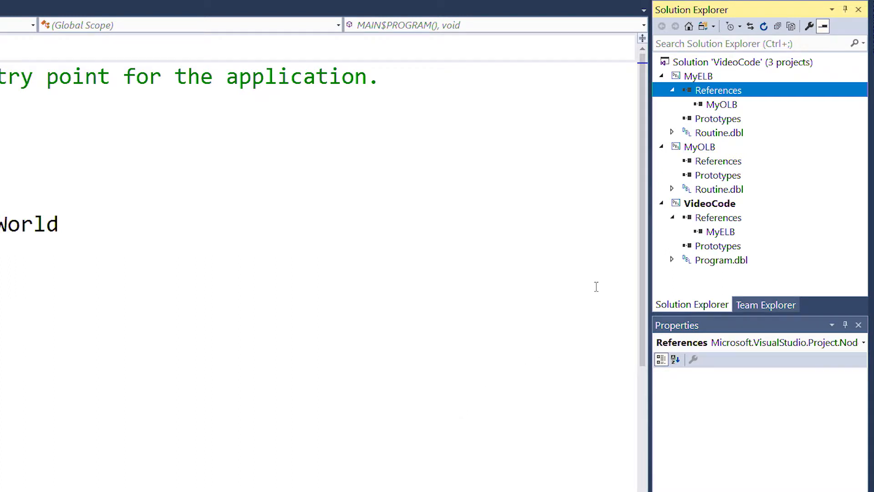
Remove Routine.dbl from the MyELB project without deleting the file.
right_click(718, 133)
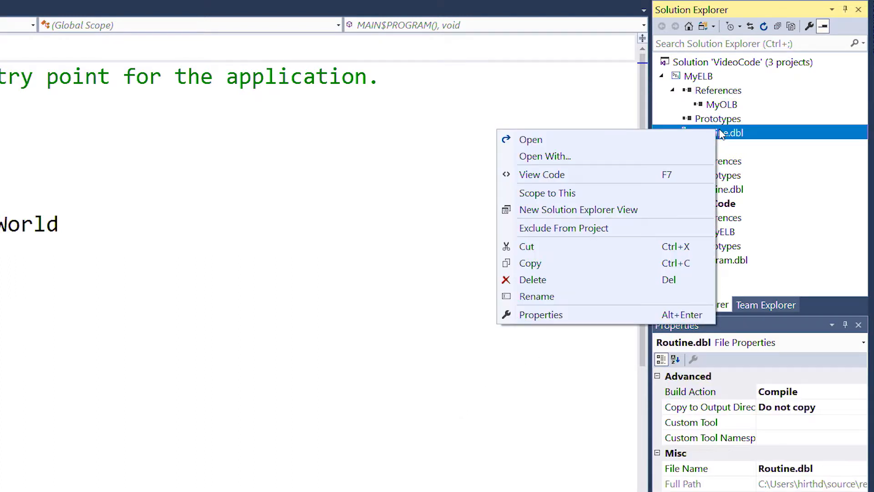
click(532, 279)
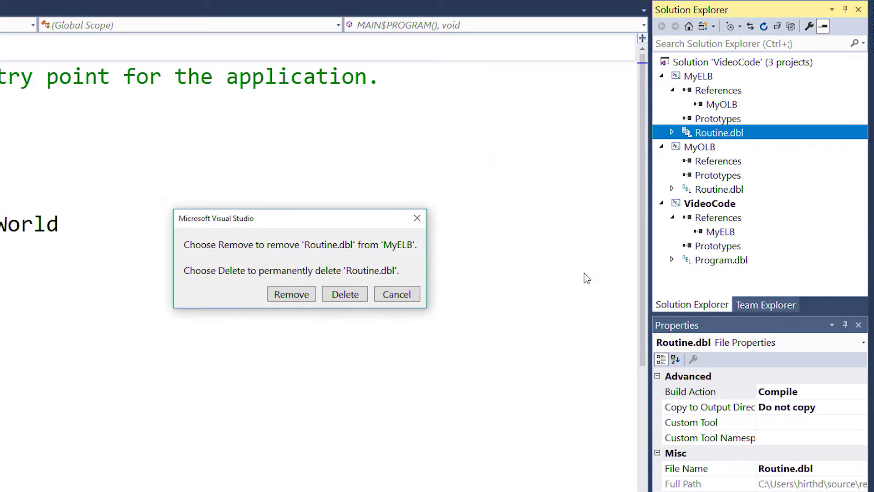
click(290, 294)
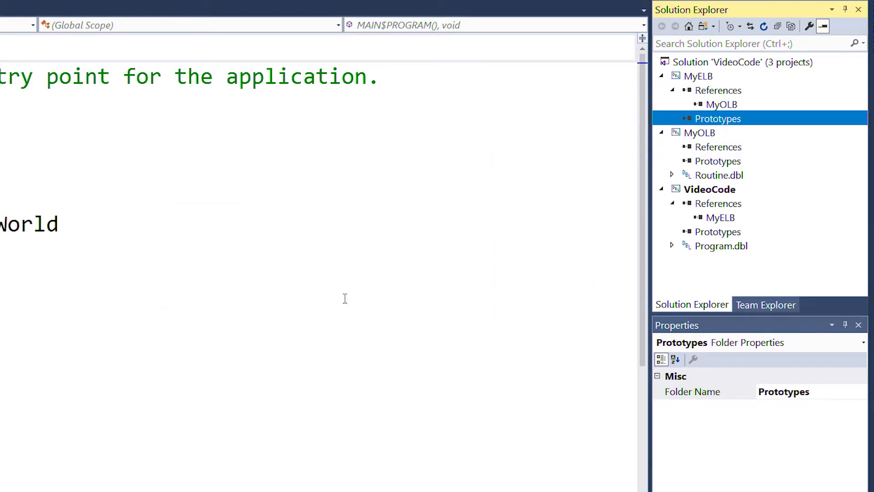
mouse_move(358, 294)
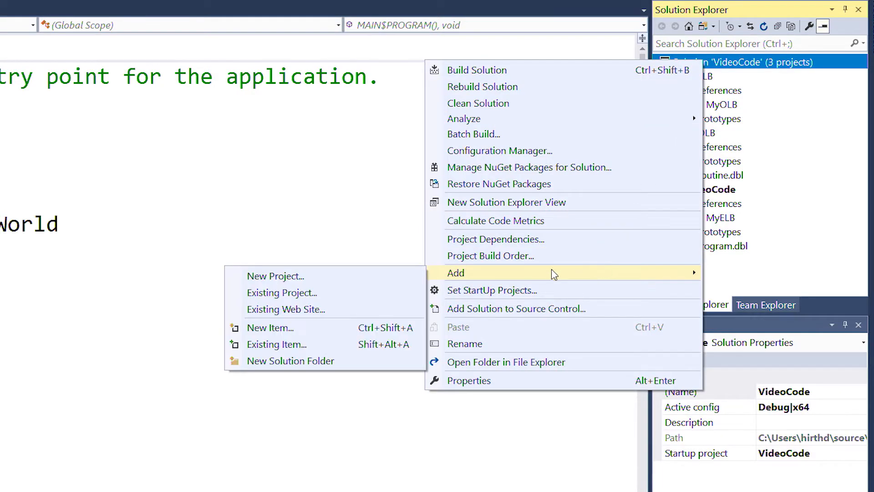
Create the MyOtherOLB library, reference it from MyELB, and rename its Routine.dbl to StatusCheck.dbl.
click(276, 276)
text(MyOtherOLB)
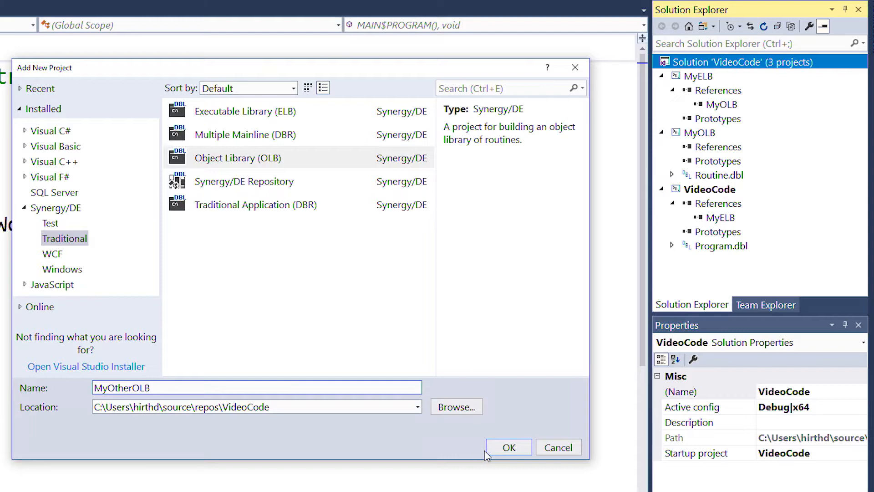
click(508, 446)
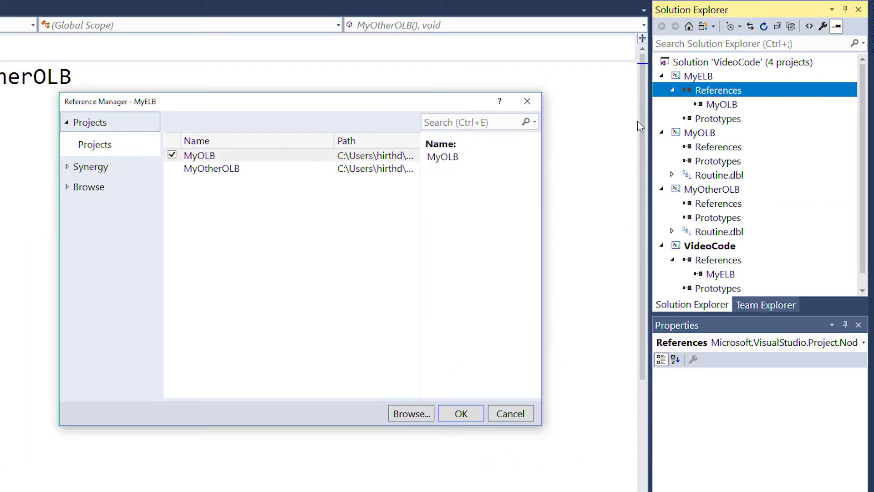
click(172, 169)
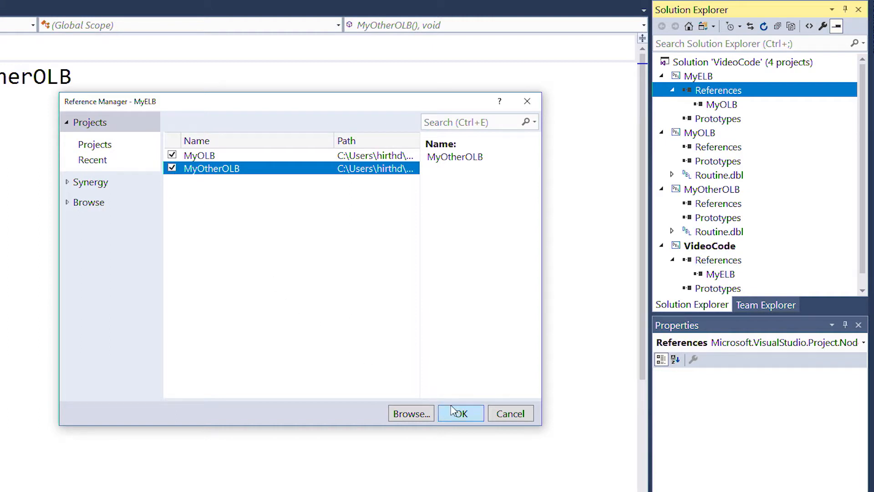
click(459, 413)
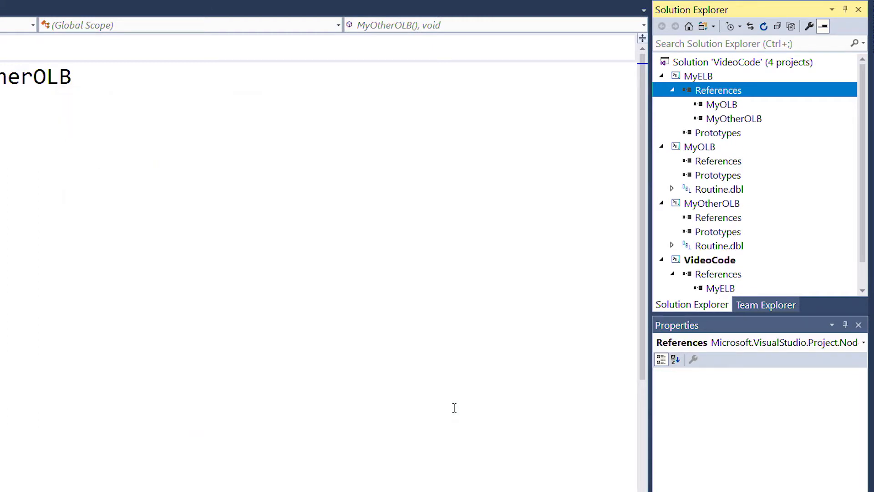
right_click(720, 245)
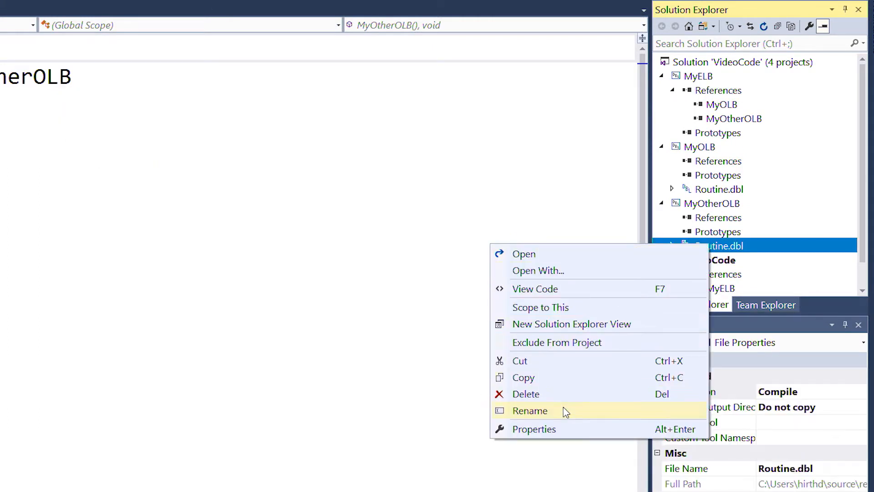
click(529, 410)
text(StatusCheck)
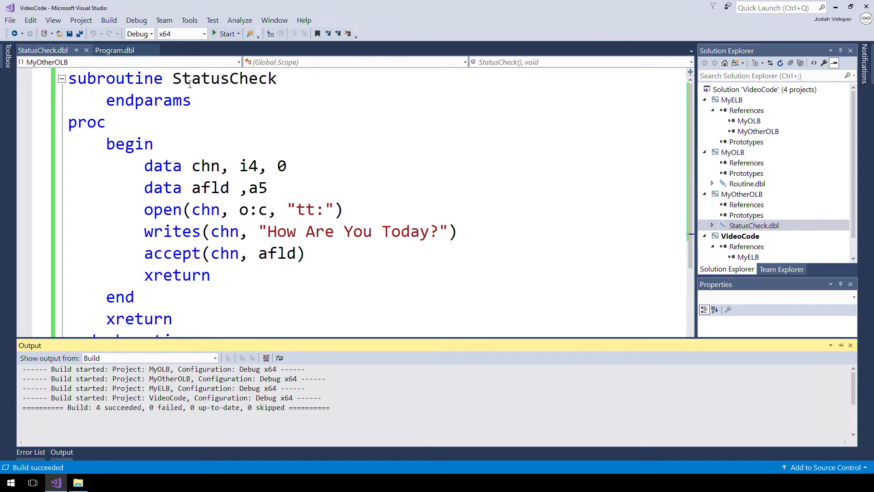
Add 'xcall StatusCheck' after 'xcall HelloWorld' in Program.dbl and run the program.
click(114, 50)
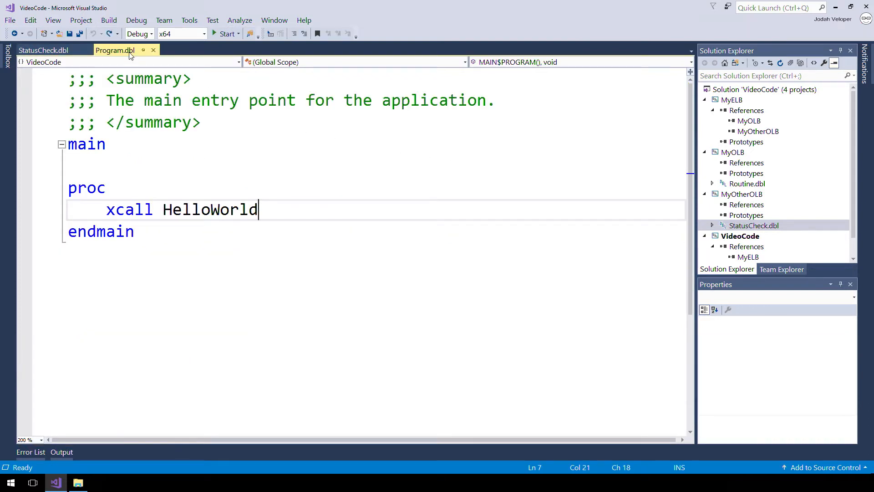
text(xcall StatusCheck)
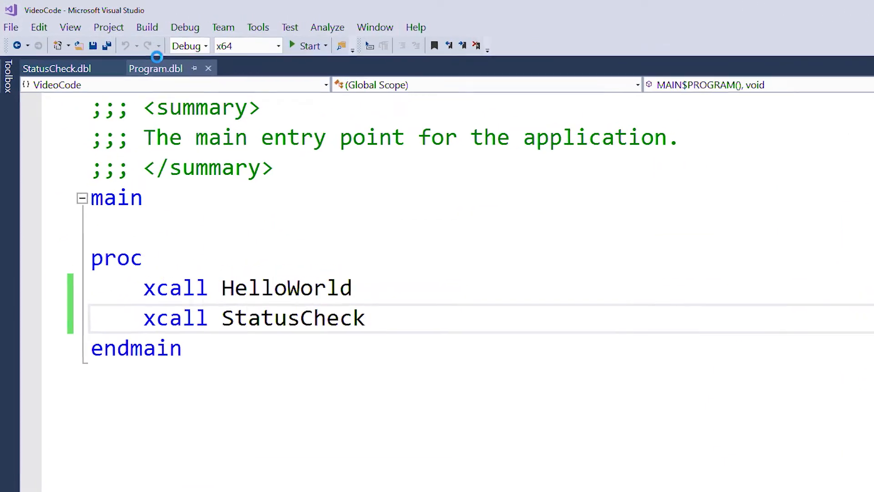
click(308, 46)
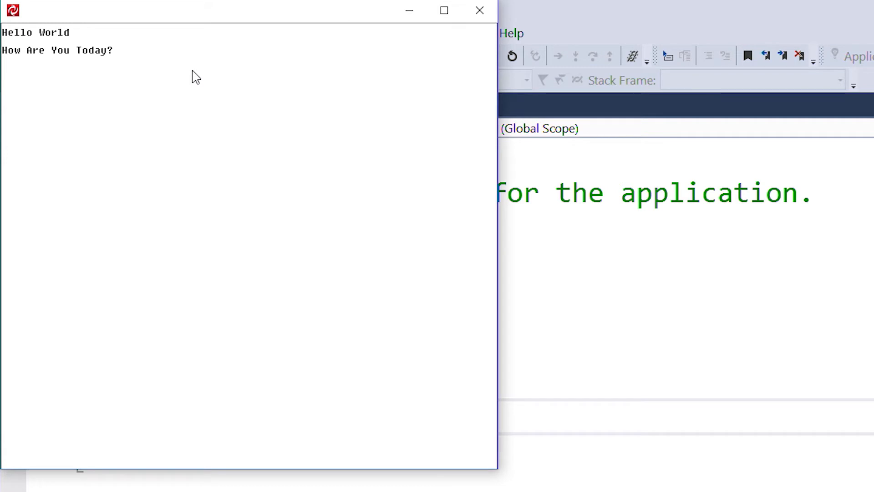